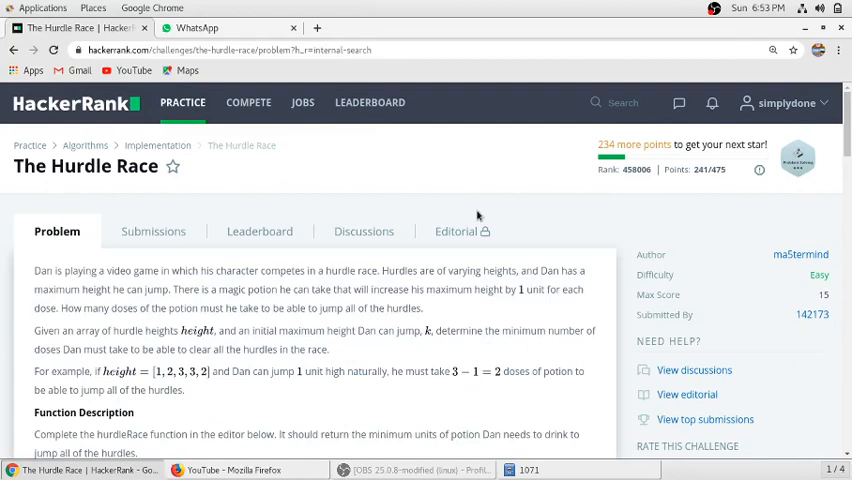
mouse_move(40, 186)
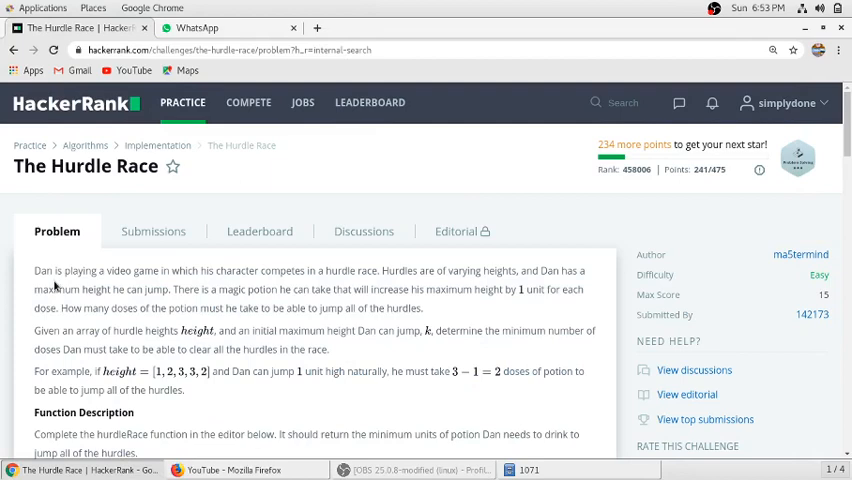
mouse_move(136, 284)
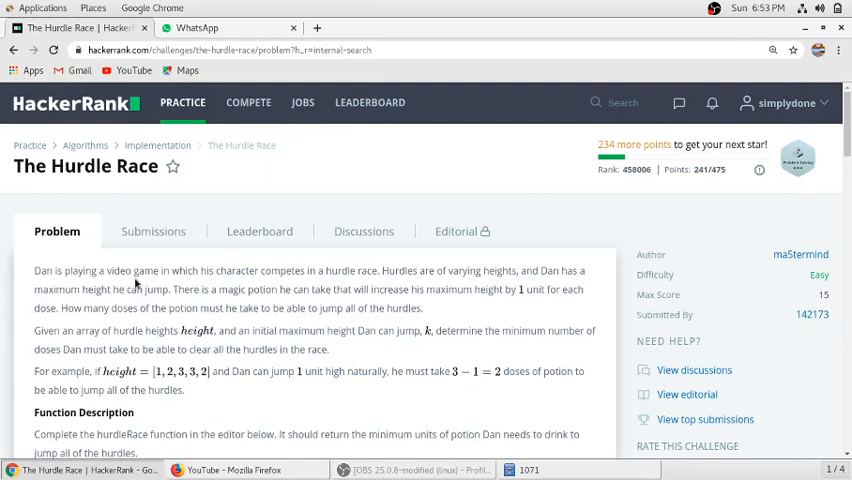
mouse_move(264, 284)
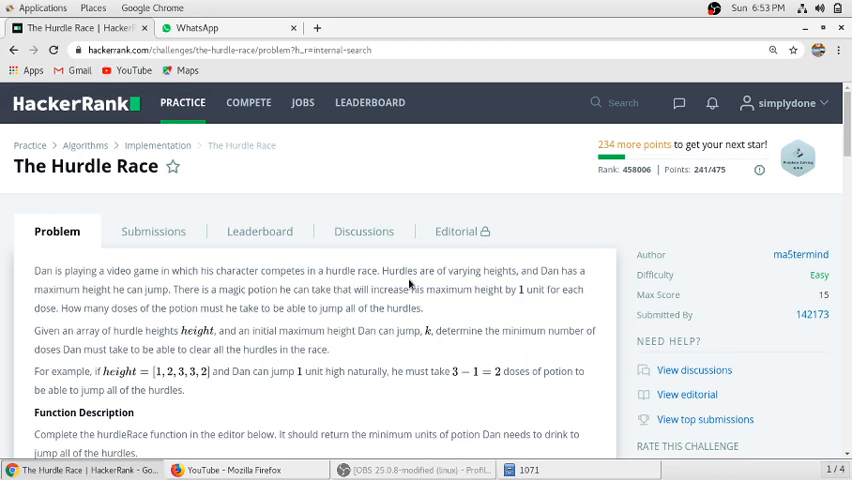
mouse_move(566, 282)
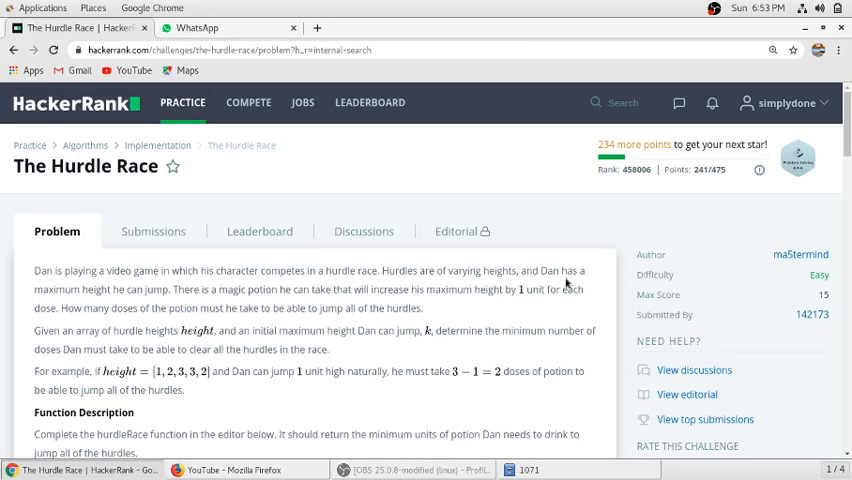
mouse_move(68, 302)
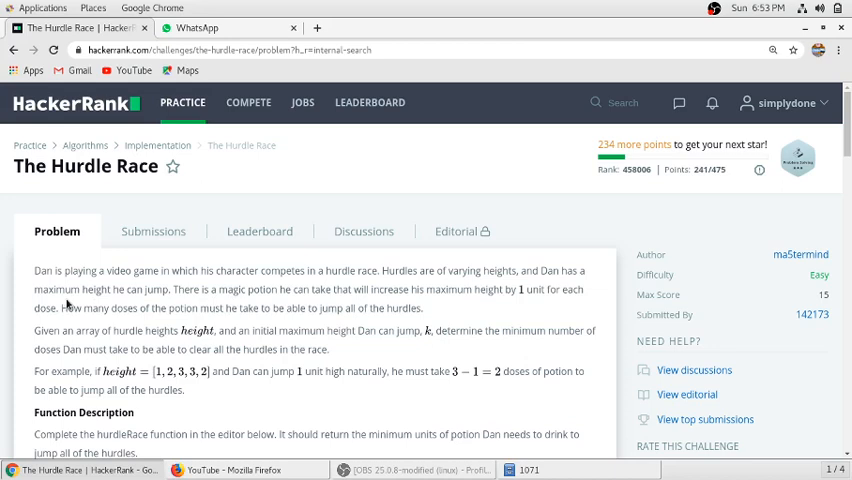
mouse_move(208, 304)
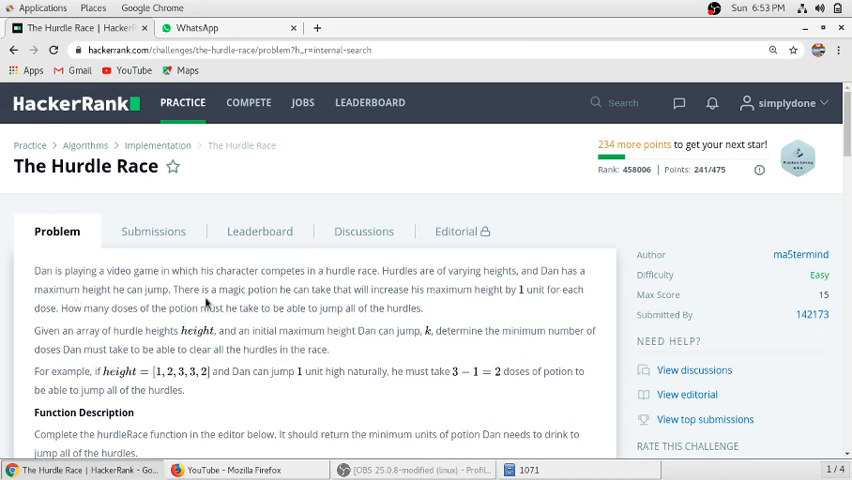
mouse_move(360, 308)
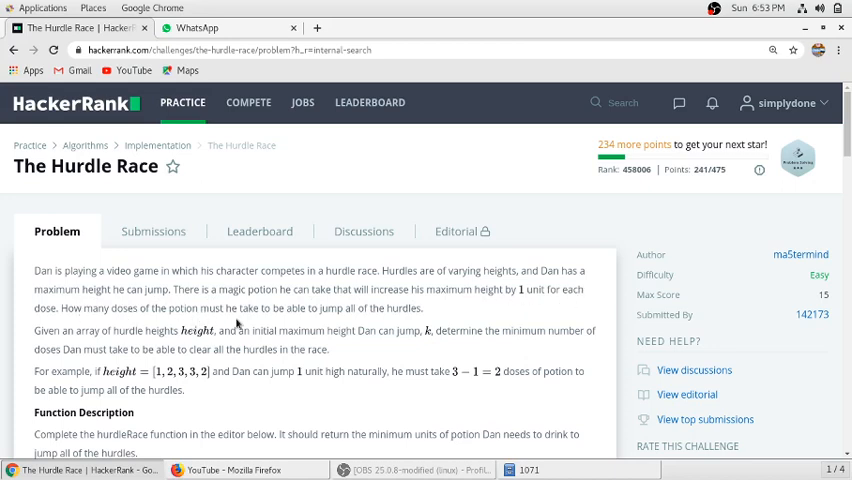
mouse_move(318, 320)
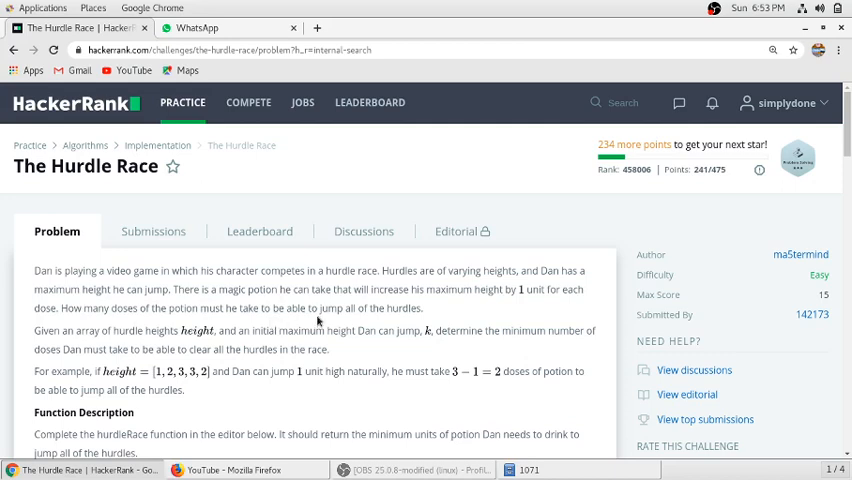
mouse_move(398, 322)
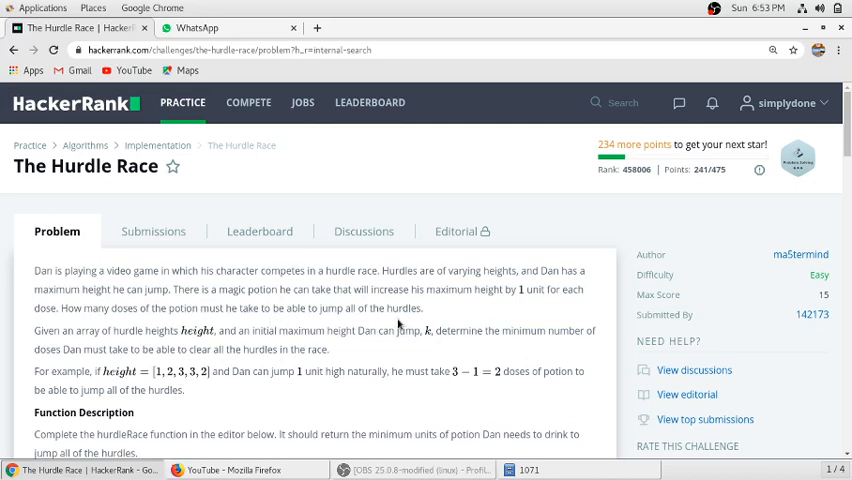
Scroll to the hurdleRace body and declare int max = height[0] as the starting maximum
scroll("down", 3)
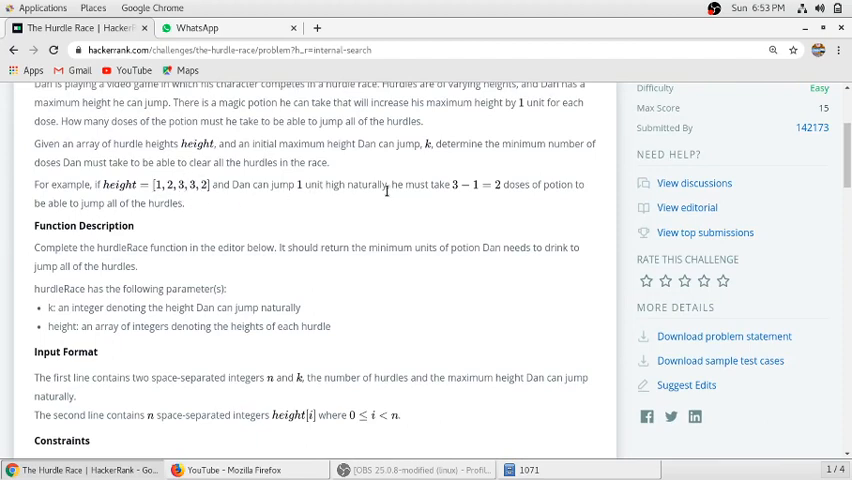
mouse_move(208, 196)
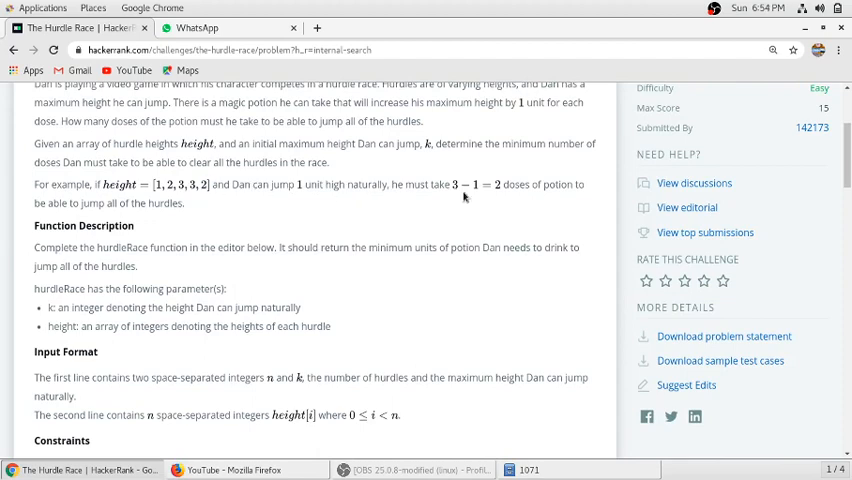
mouse_move(478, 196)
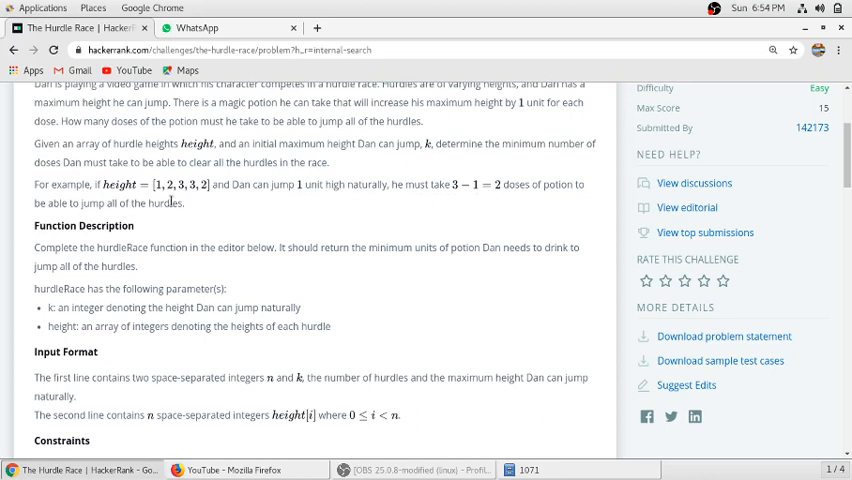
mouse_move(184, 200)
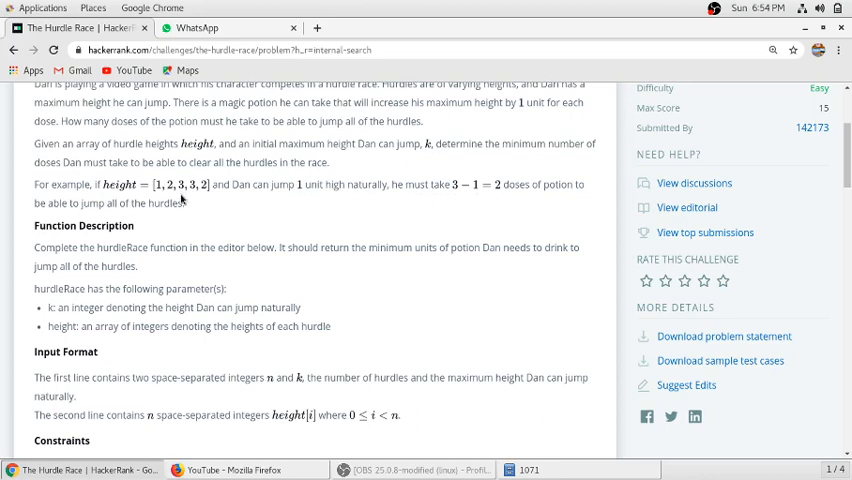
scroll("down", 3)
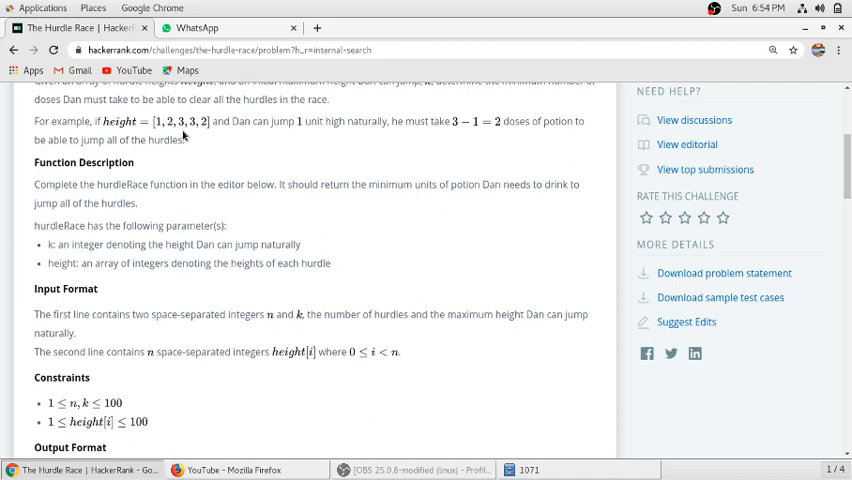
mouse_move(304, 132)
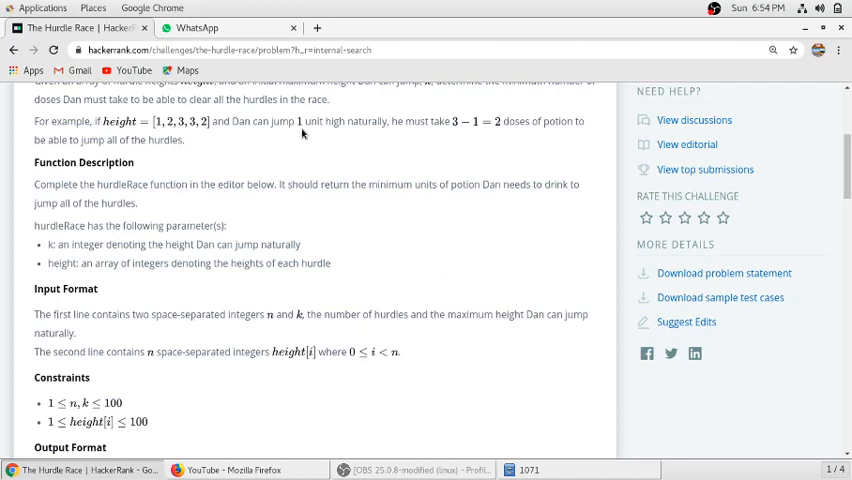
mouse_move(304, 134)
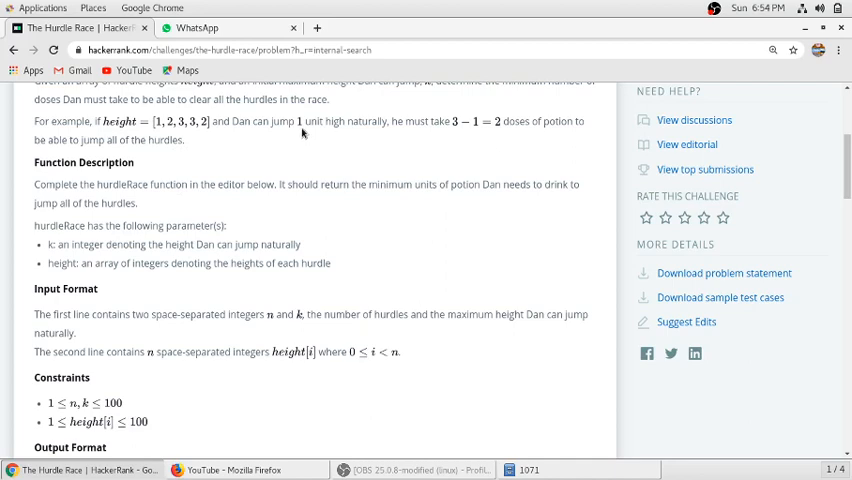
mouse_move(466, 140)
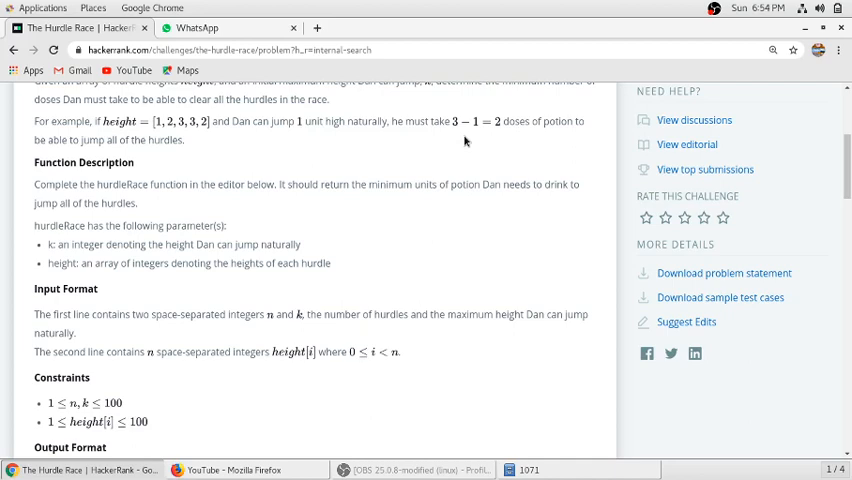
scroll("down", 3)
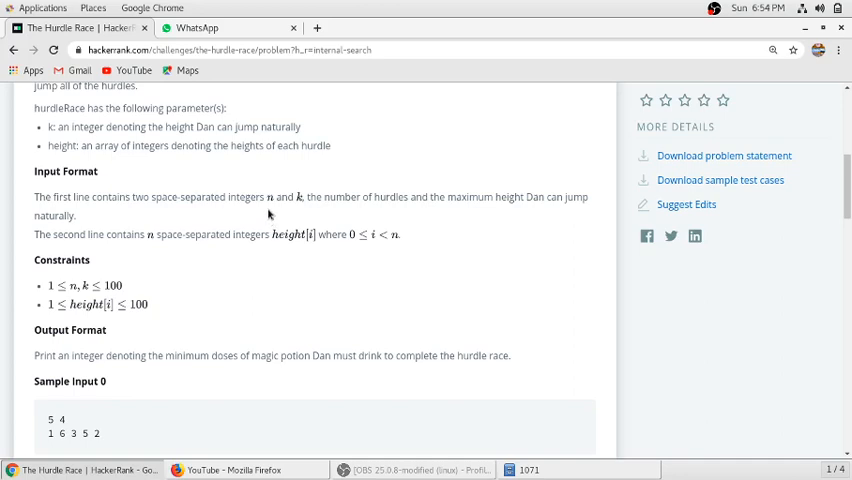
mouse_move(352, 210)
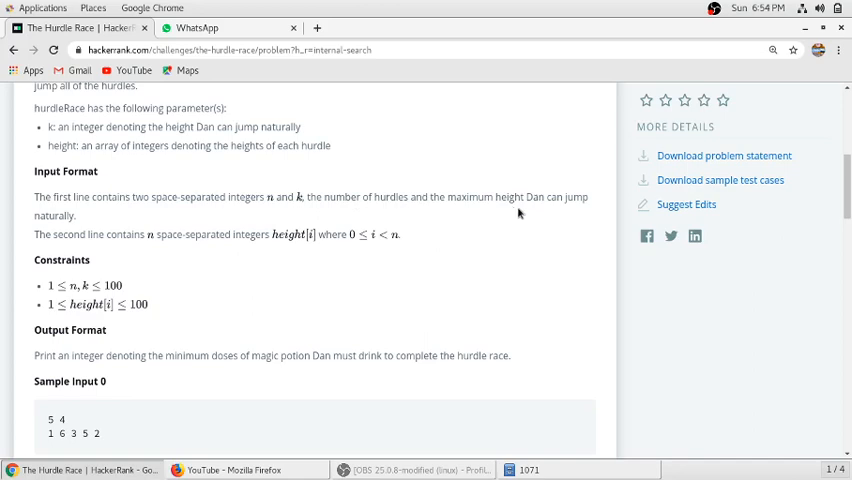
right_click(322, 228)
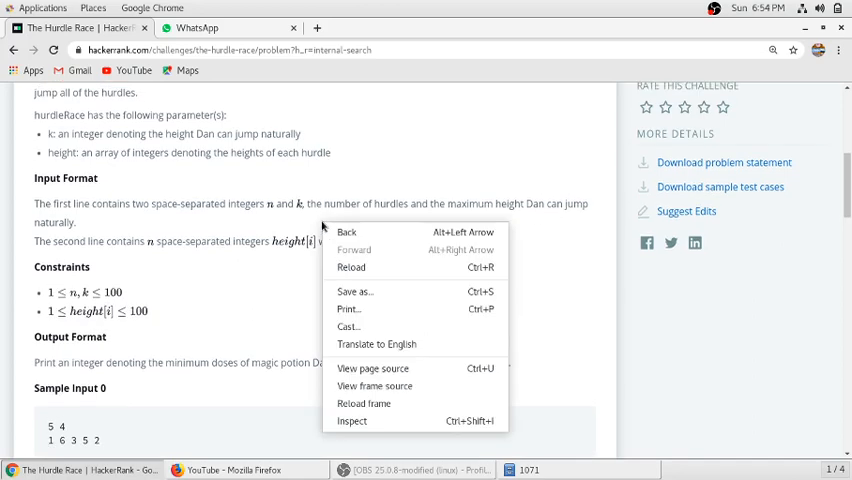
left_click(132, 152)
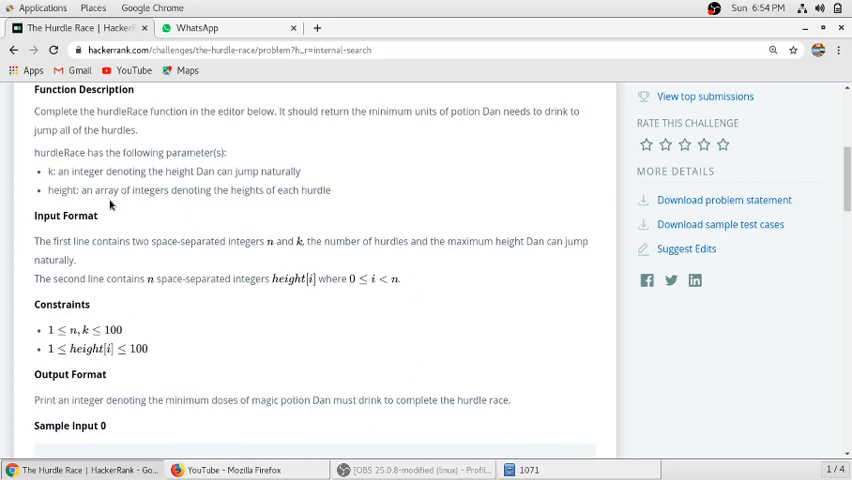
mouse_move(124, 204)
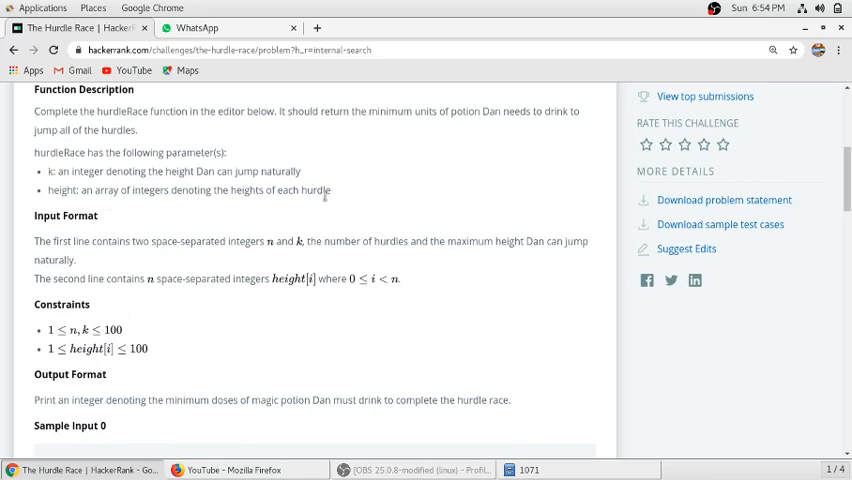
scroll("down", 3)
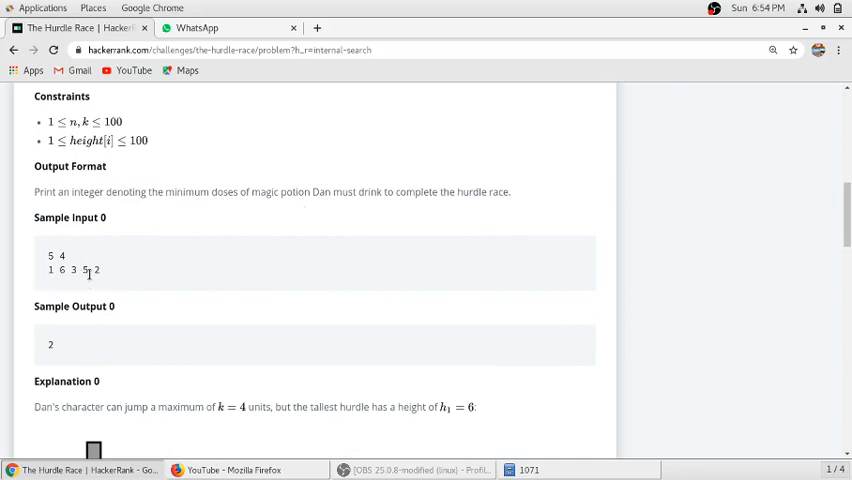
mouse_move(64, 280)
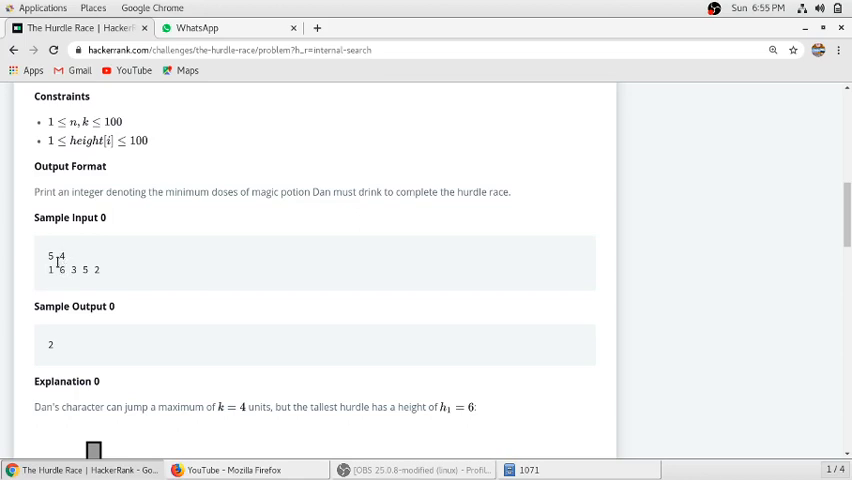
mouse_move(62, 280)
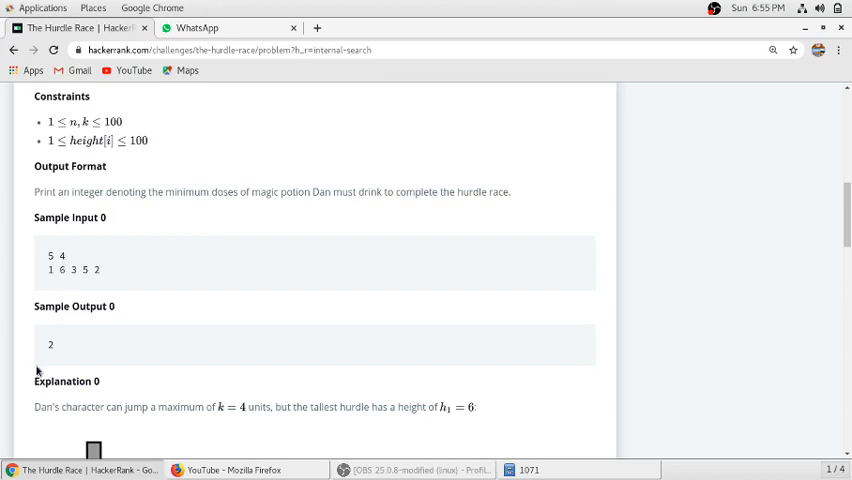
scroll("down", 3)
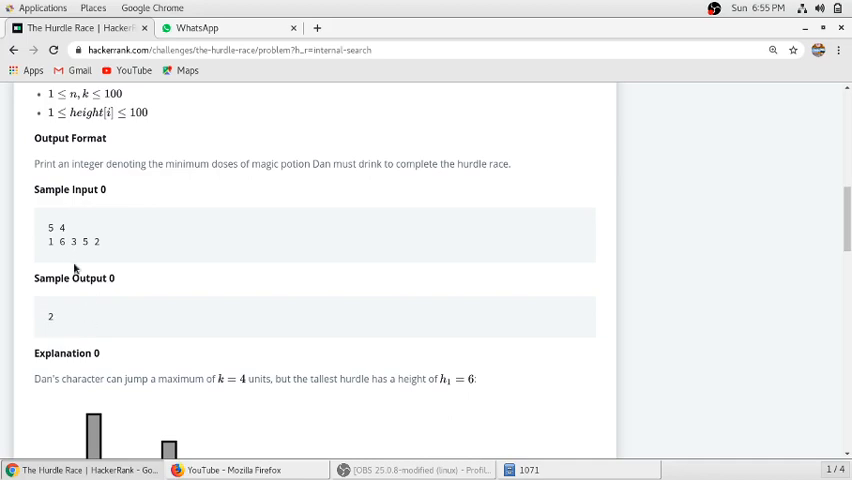
scroll("down", 3)
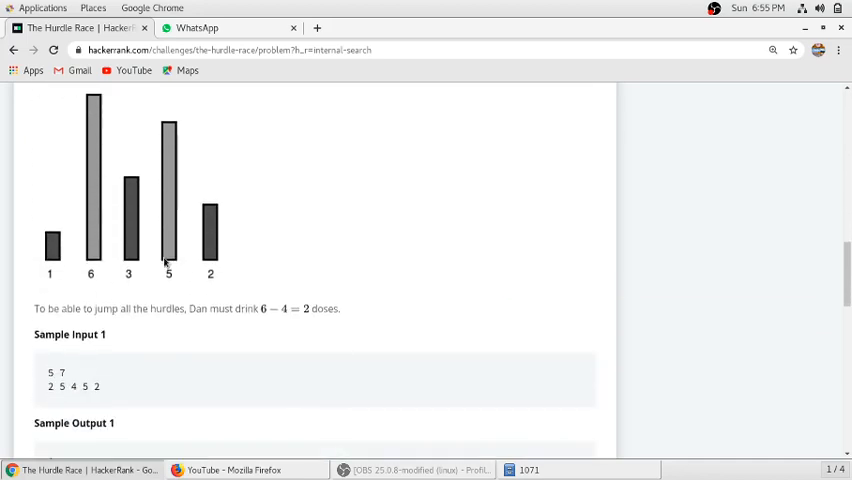
scroll("down", 3)
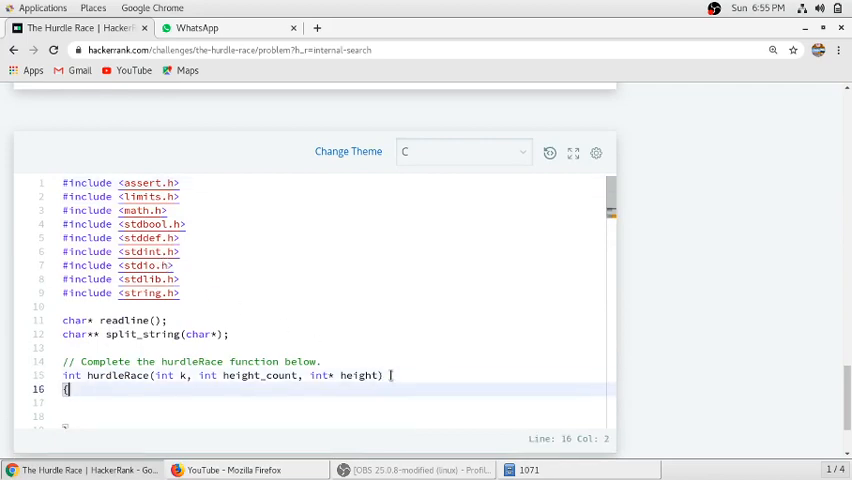
type("int max")
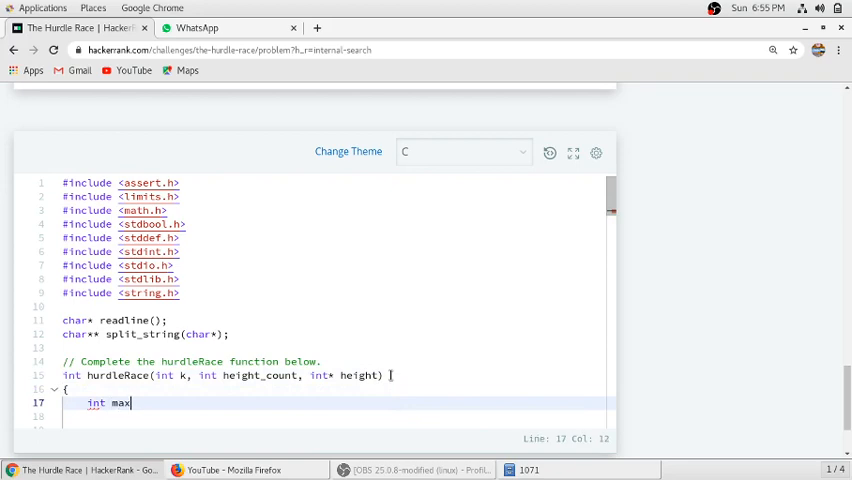
type("=")
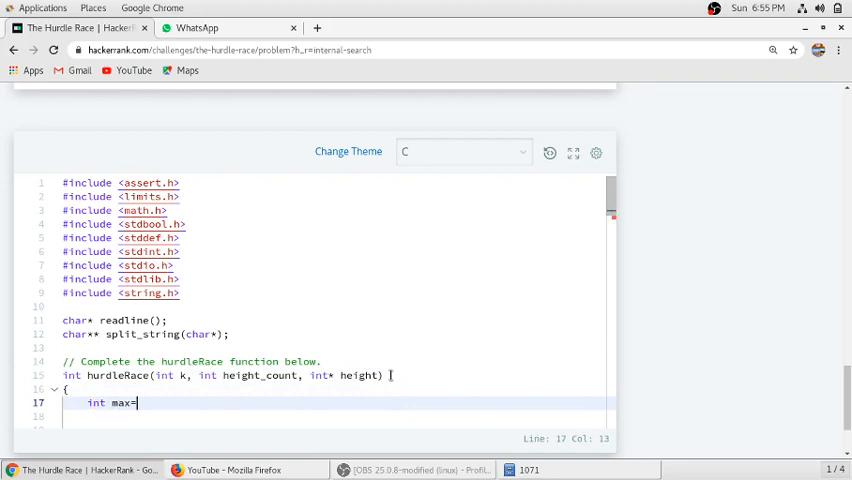
type("height[0];")
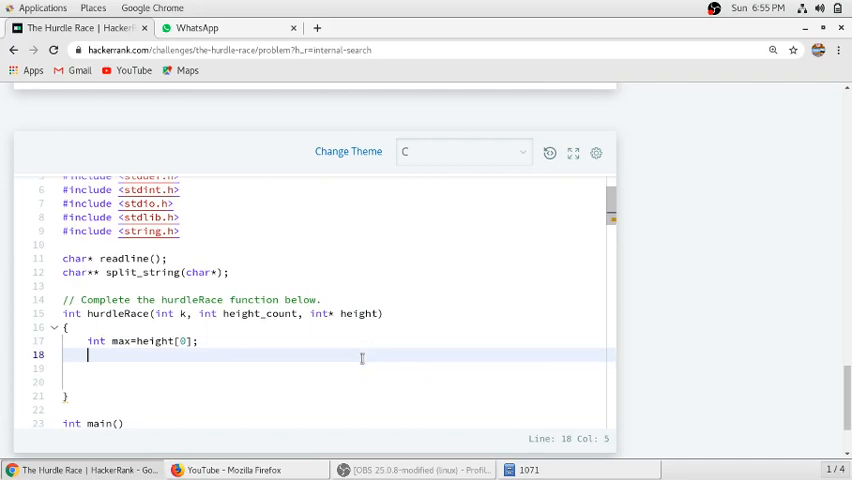
Write a for loop from i=1 to height_count that sets max = height[i] when height[i] > max
type("for")
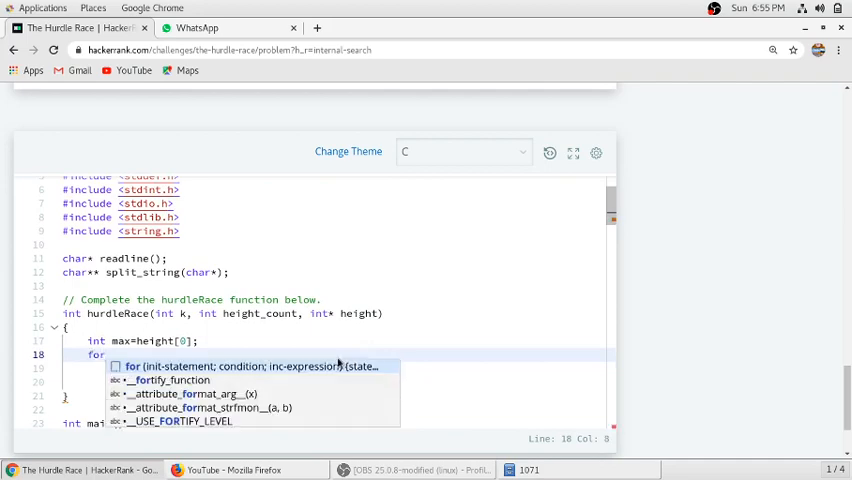
type("(")
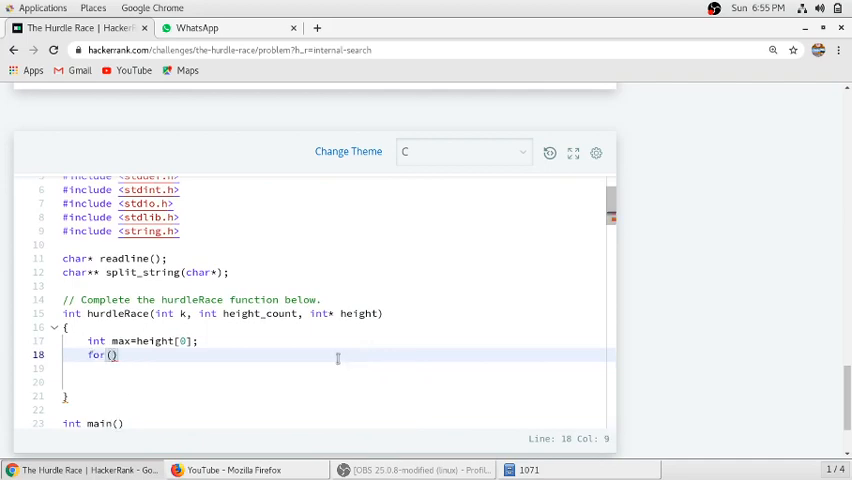
type("int i=1")
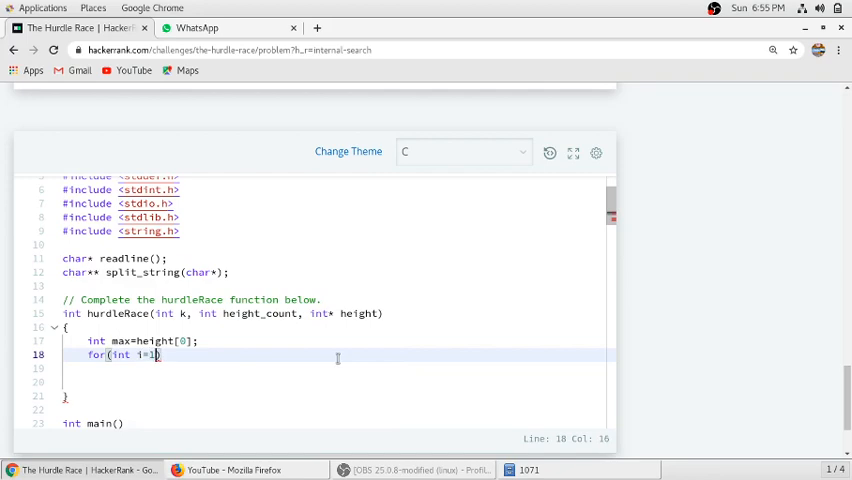
type(";i<")
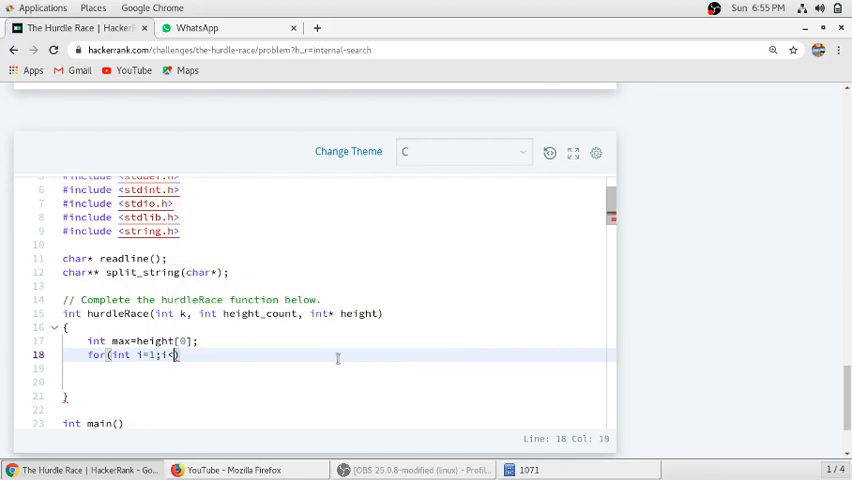
type("height_count;i++")
left_click(334, 368)
type("{")
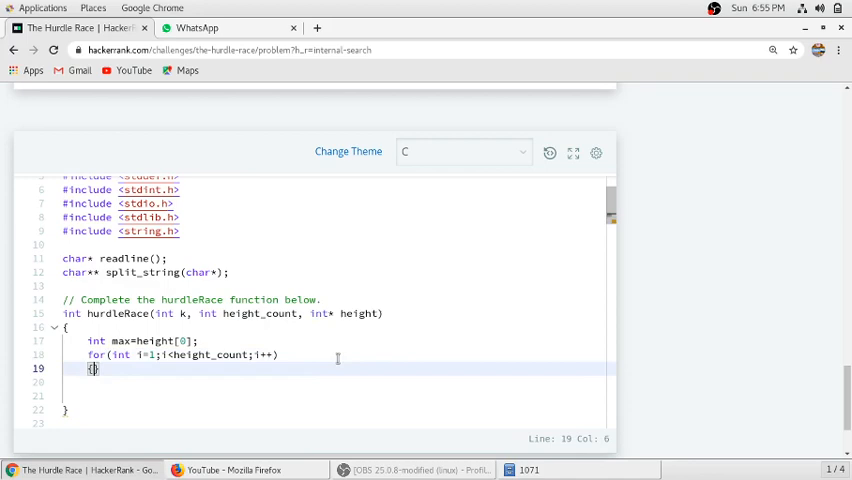
type("ig")
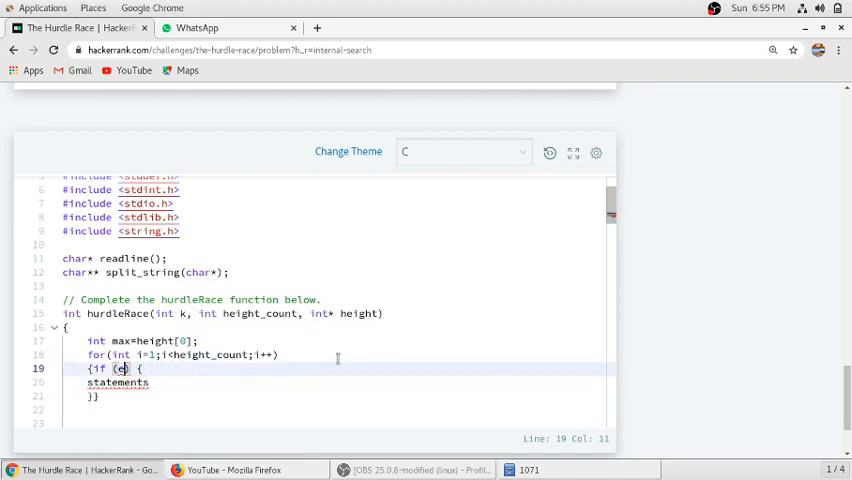
type("h")
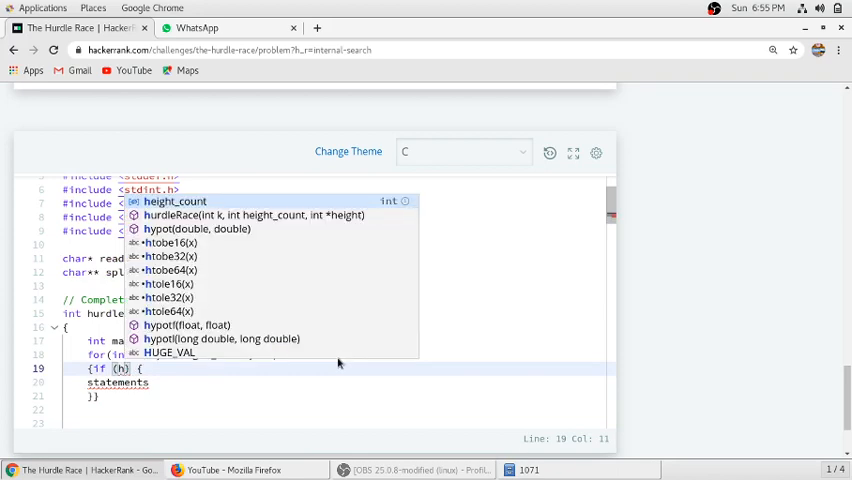
type("eight")
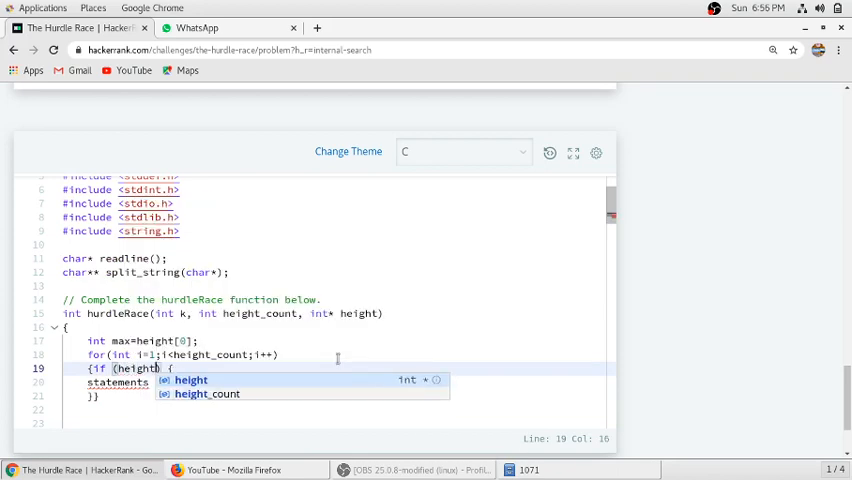
type("[1]")
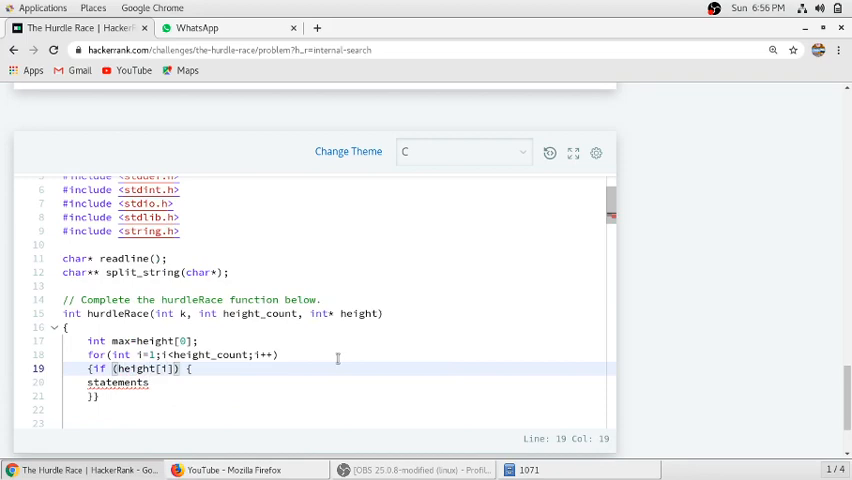
type(">max")
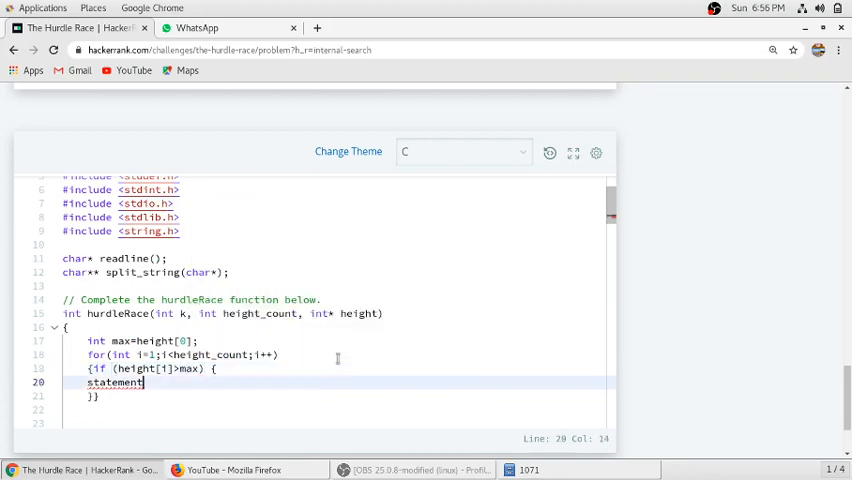
key("BackSpace")
type("max=heigh")
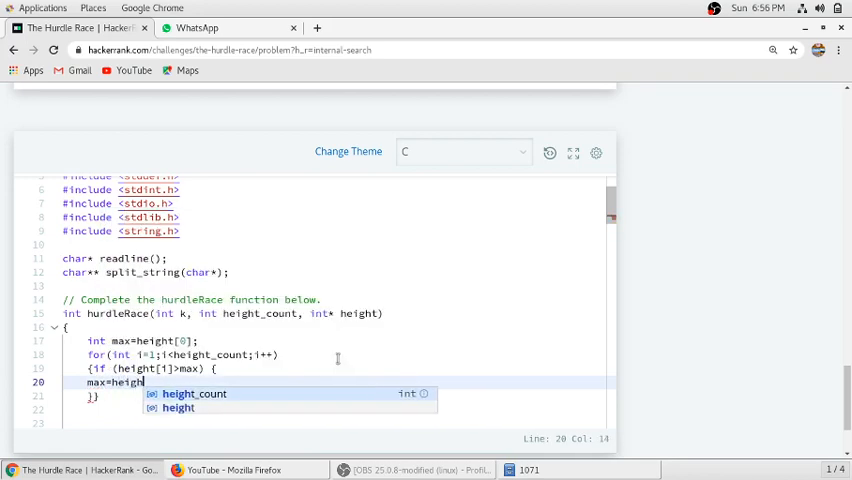
type("t")
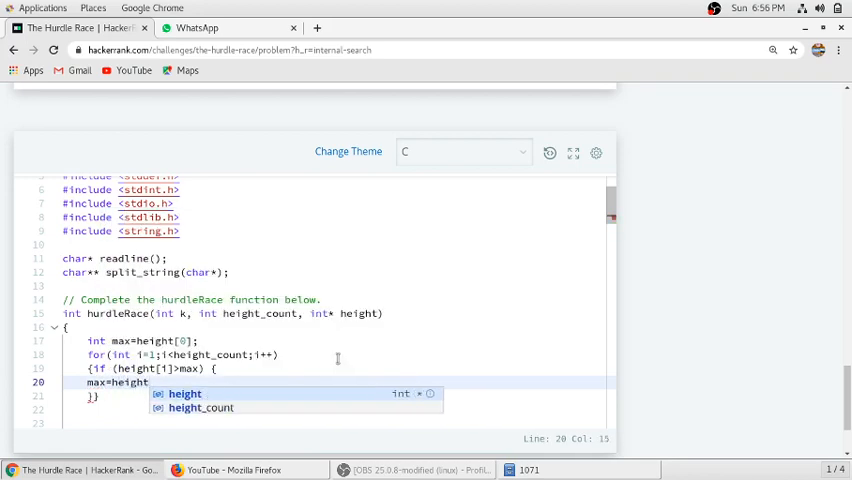
type("[i];")
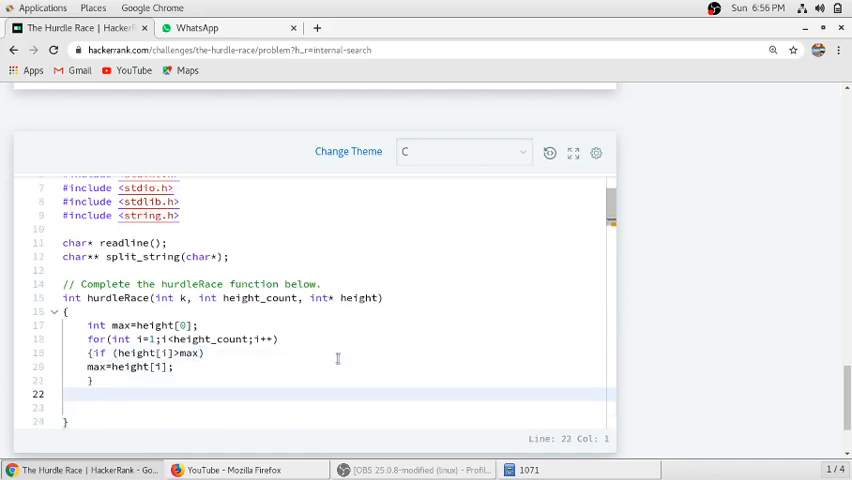
After the loop, add if(k<max) return max-k; for the potion-needed case
type("i")
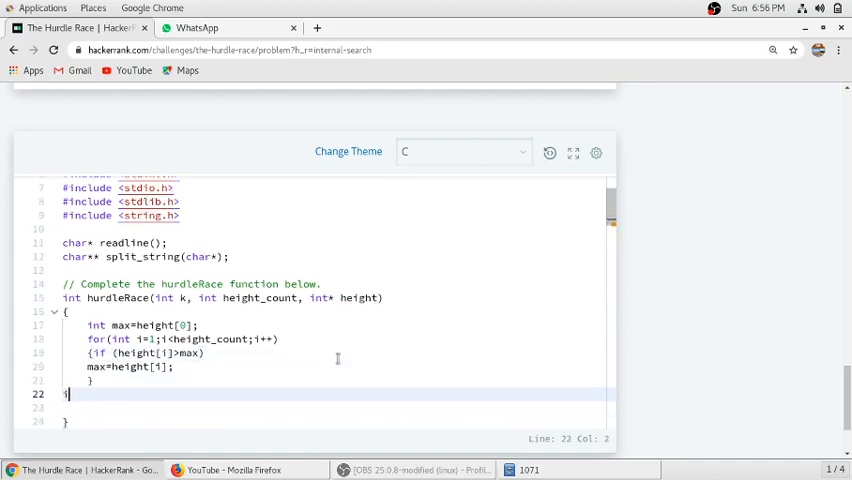
type("f()")
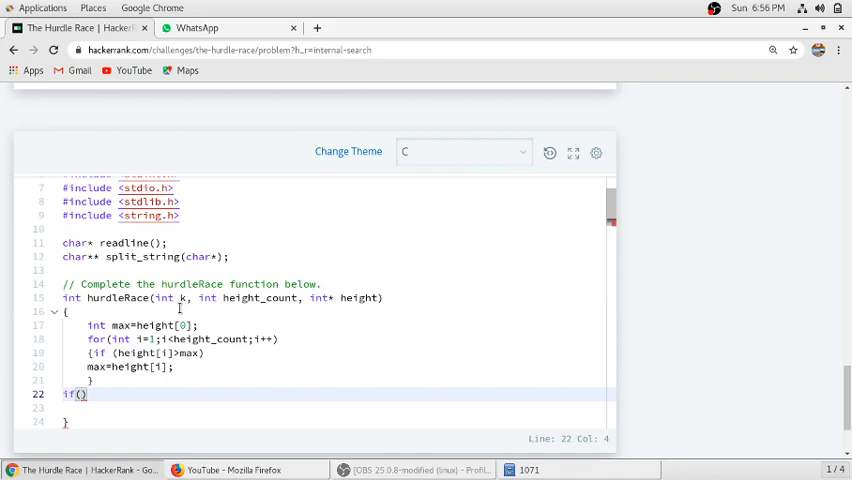
type("k")
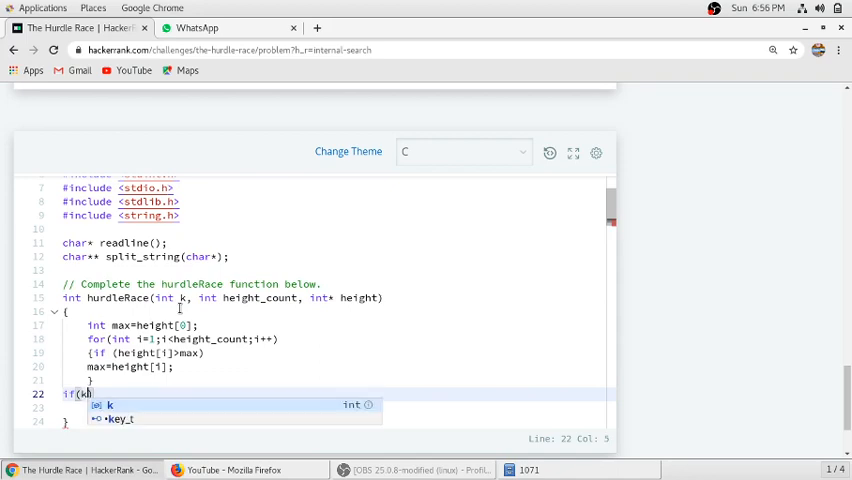
type("<max")
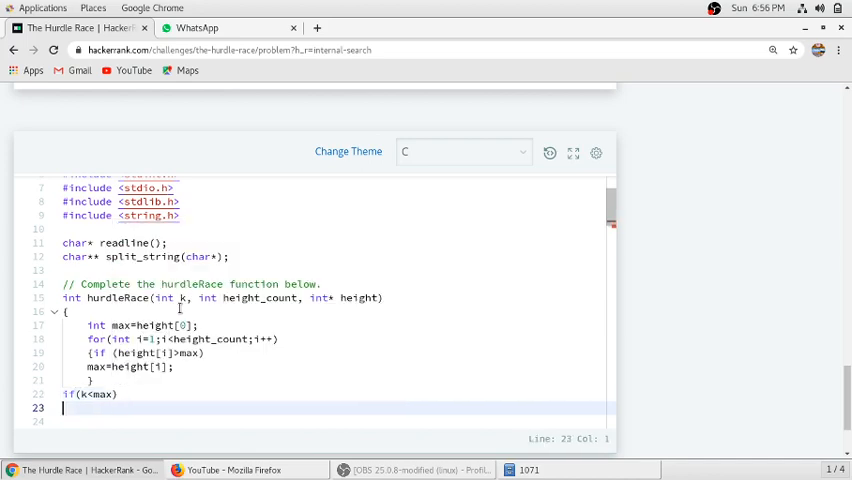
type("return")
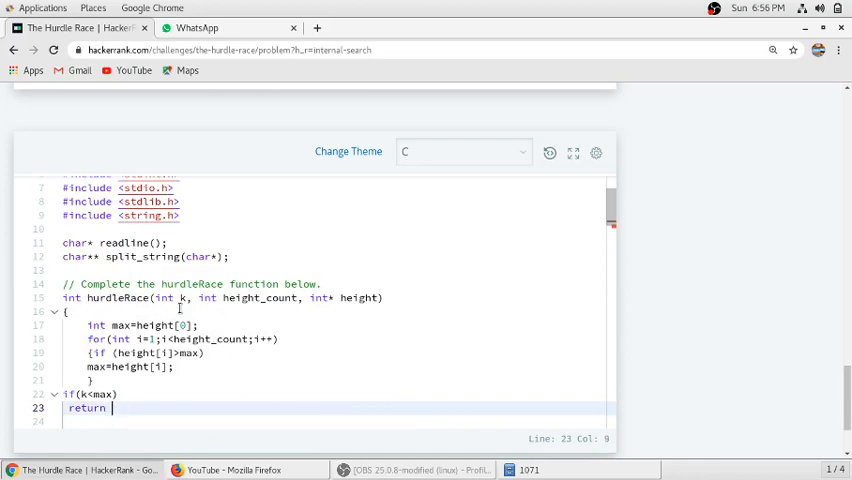
type("max-k;")
left_click(338, 422)
type("els")
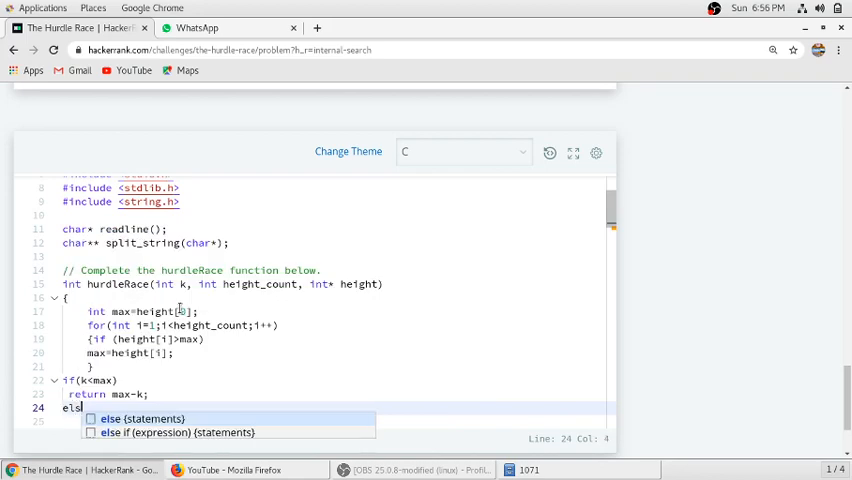
Add the else branch from autocomplete returning 0 when k already suffices
left_click(132, 418)
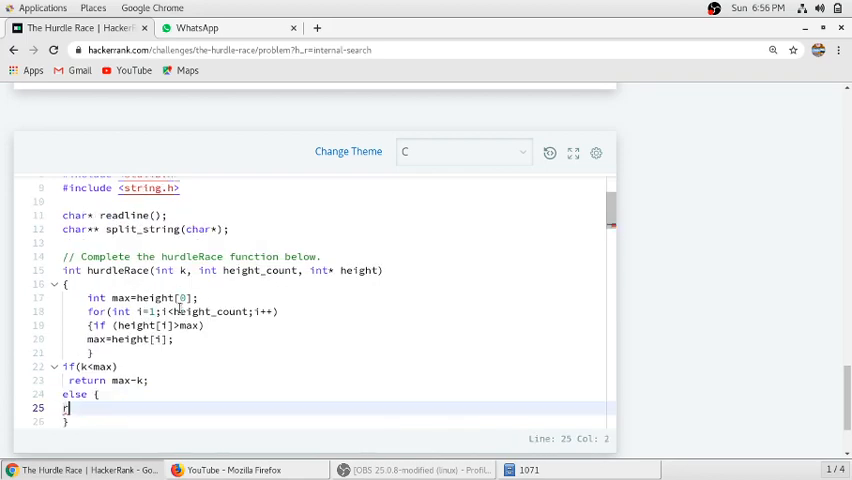
type("eturn")
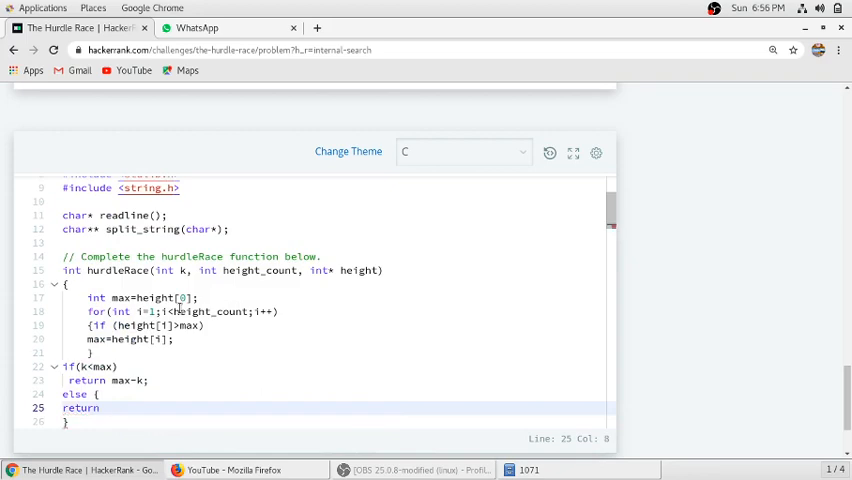
type("0;")
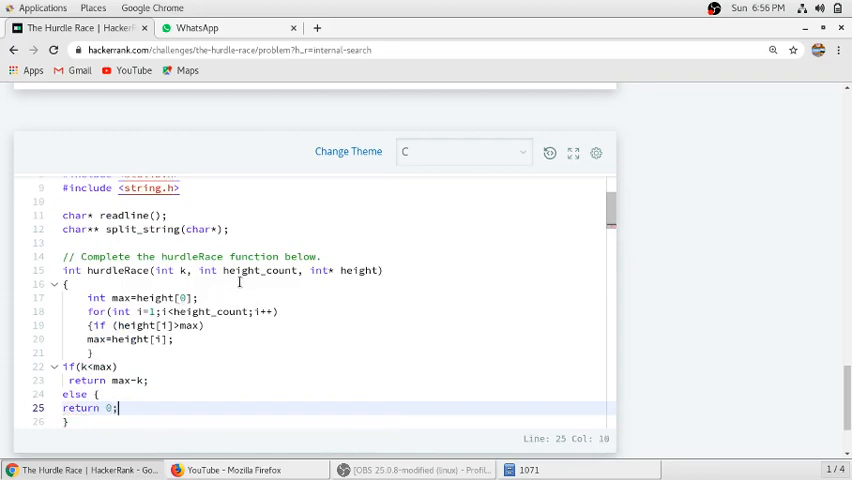
scroll("down", 3)
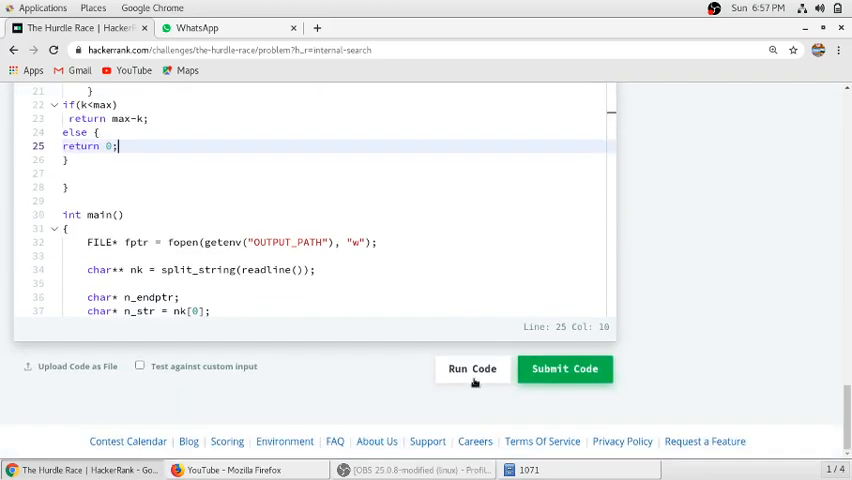
Run the code so both sample tests pass, then submit it against all test cases
left_click(472, 368)
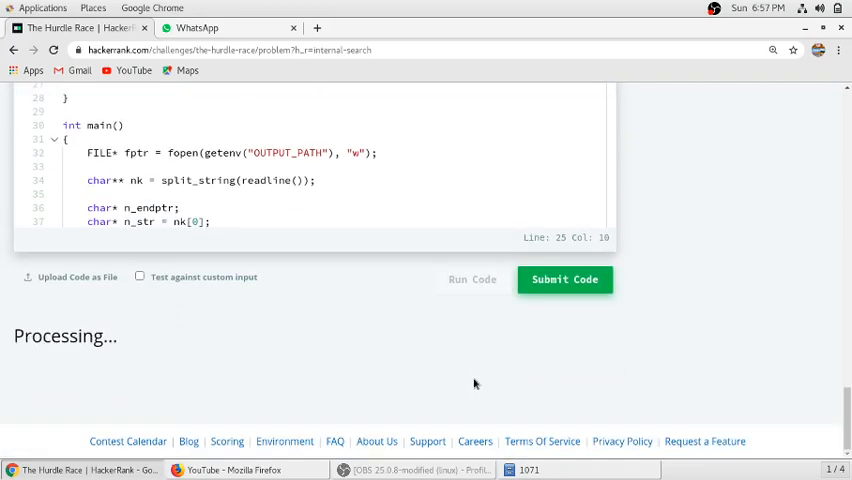
left_click(564, 280)
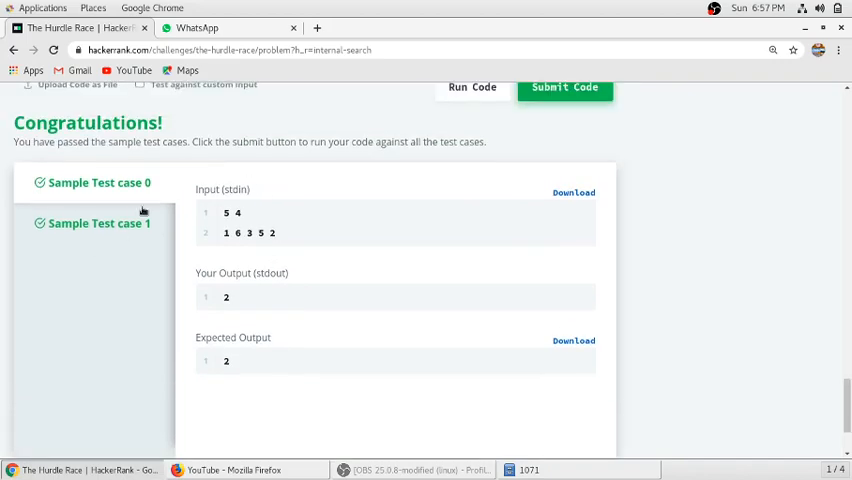
scroll("down", 3)
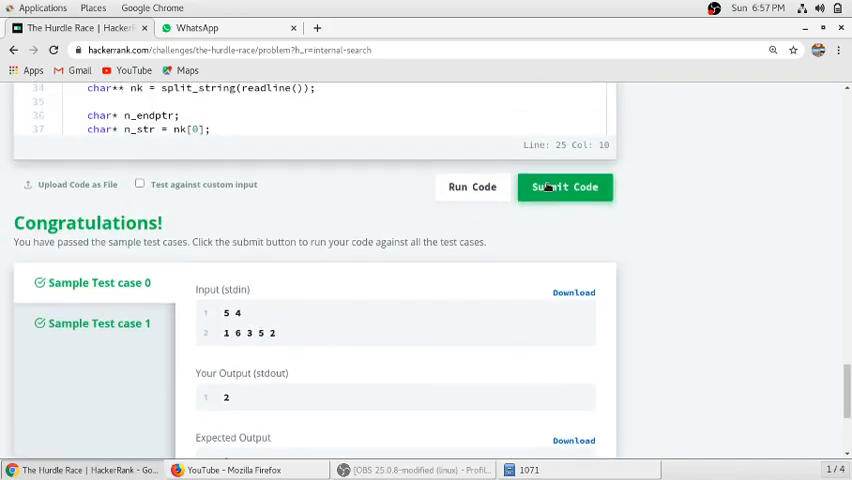
left_click(564, 188)
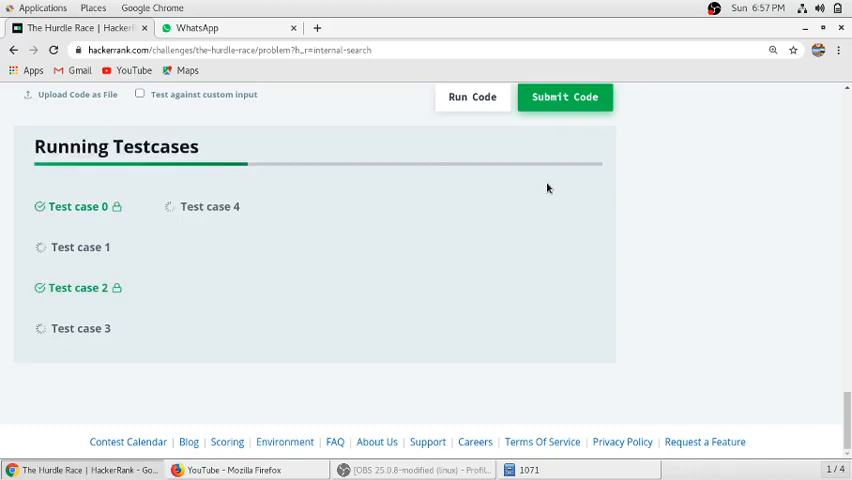